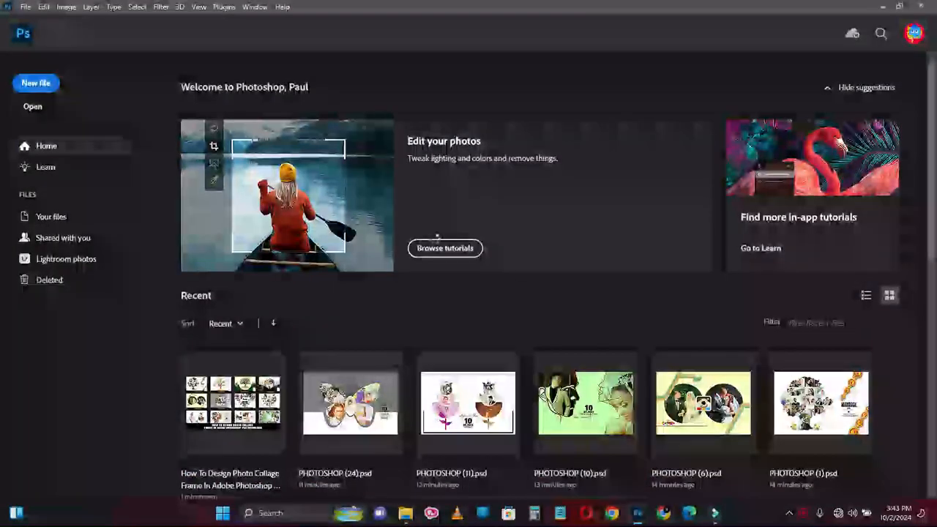
# Open the 'How to Design Wedding Invitation Card' templates folder in File Explorer
pyautogui.doubleClick(820, 403)
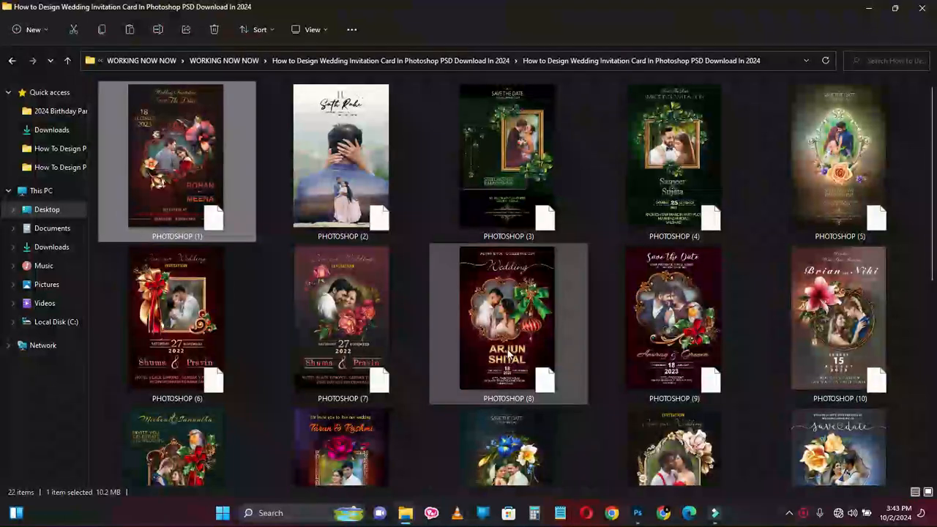
# Open the ARJUN SHITAL and NIRAV and MAMATA templates in Photoshop, returning to the folder
pyautogui.click(508, 319)
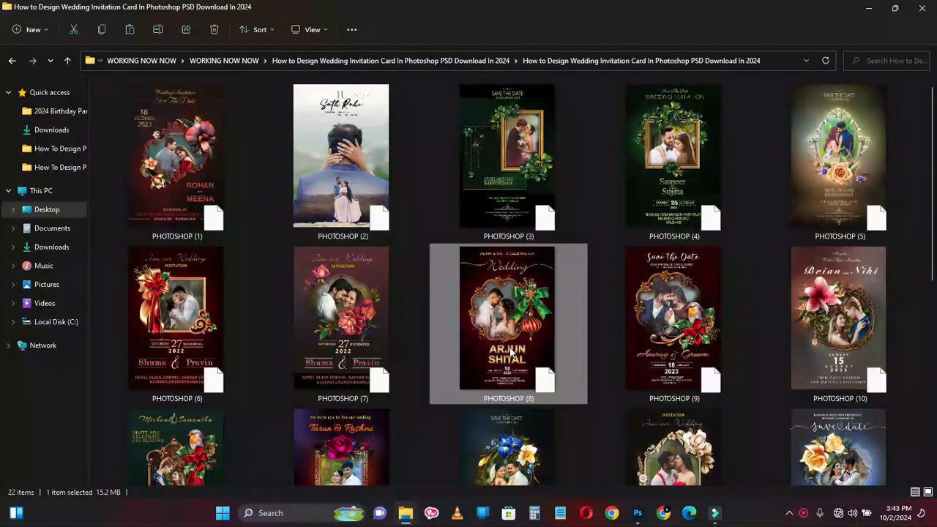
pyautogui.doubleClick(177, 155)
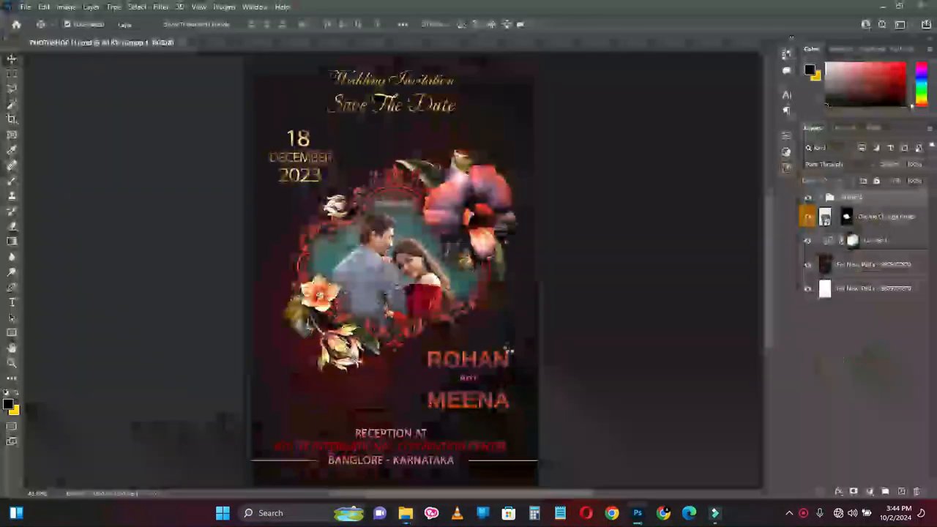
pyautogui.click(267, 42)
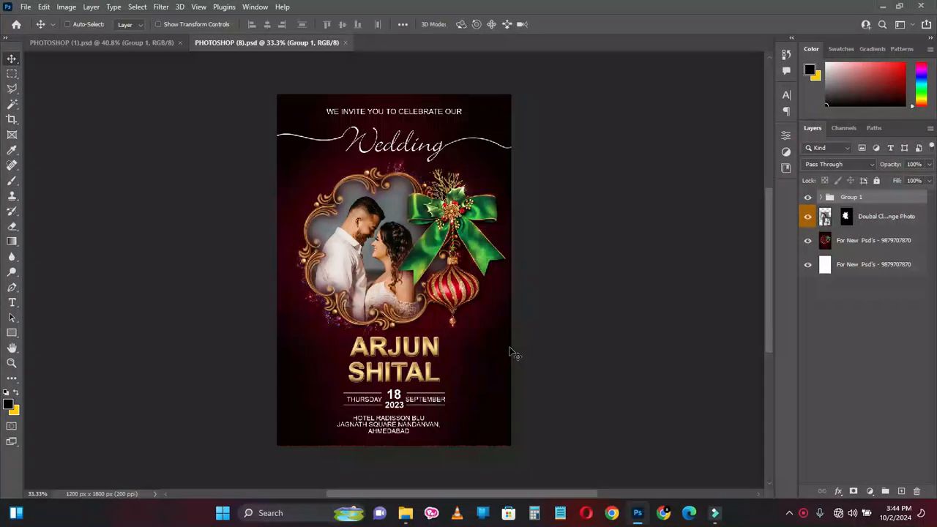
pyautogui.moveTo(405, 512)
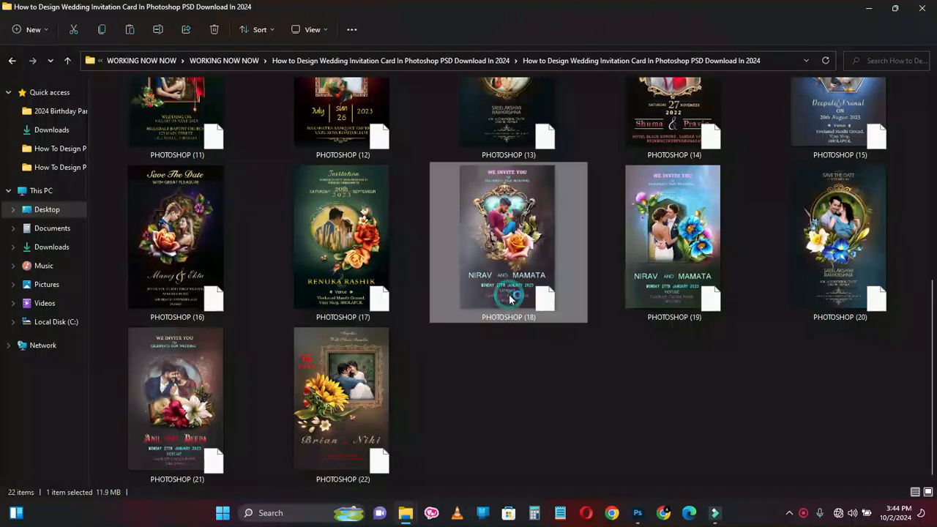
pyautogui.doubleClick(507, 234)
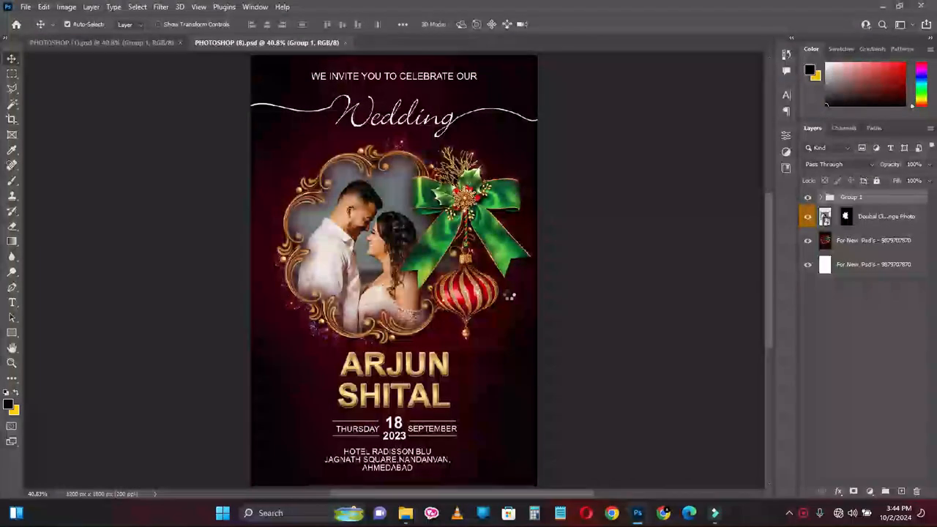
pyautogui.click(427, 42)
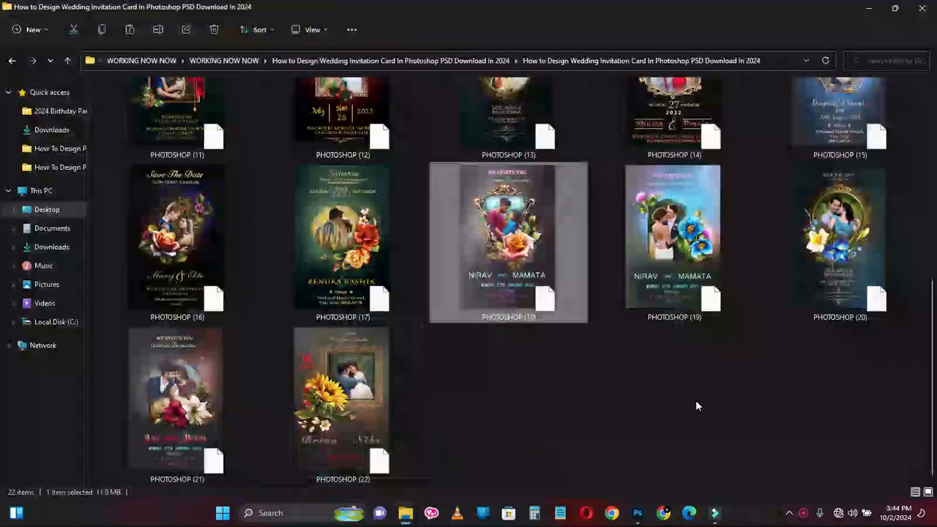
# Open the green Micheal Samantha template in Photoshop, then return to the folder
pyautogui.scroll(3)
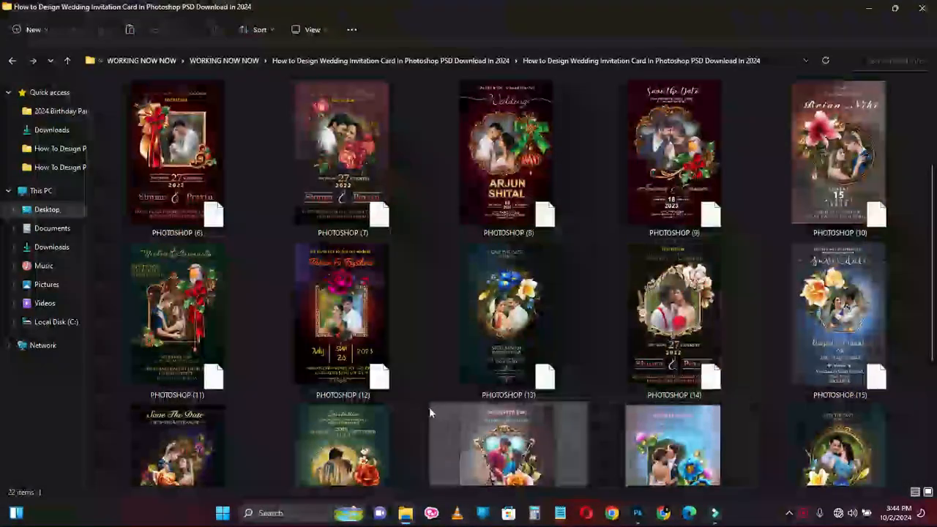
pyautogui.click(177, 315)
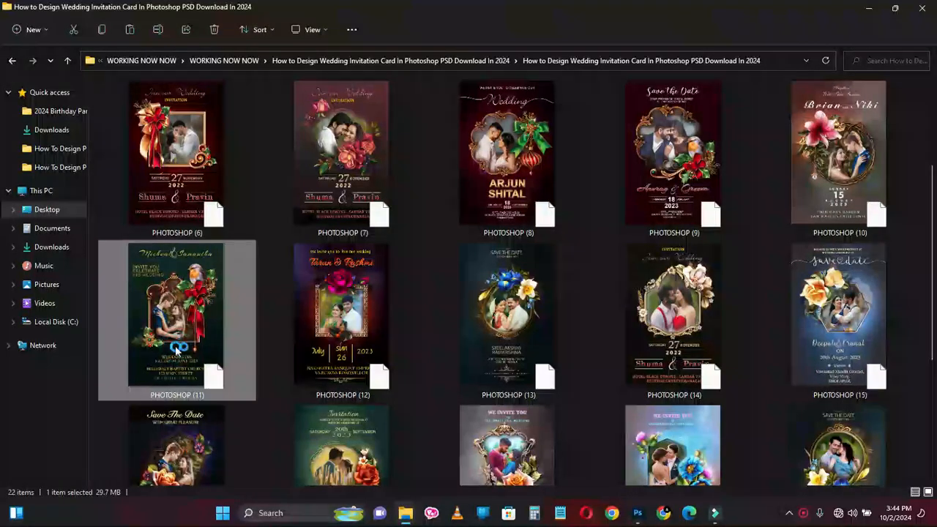
pyautogui.doubleClick(177, 316)
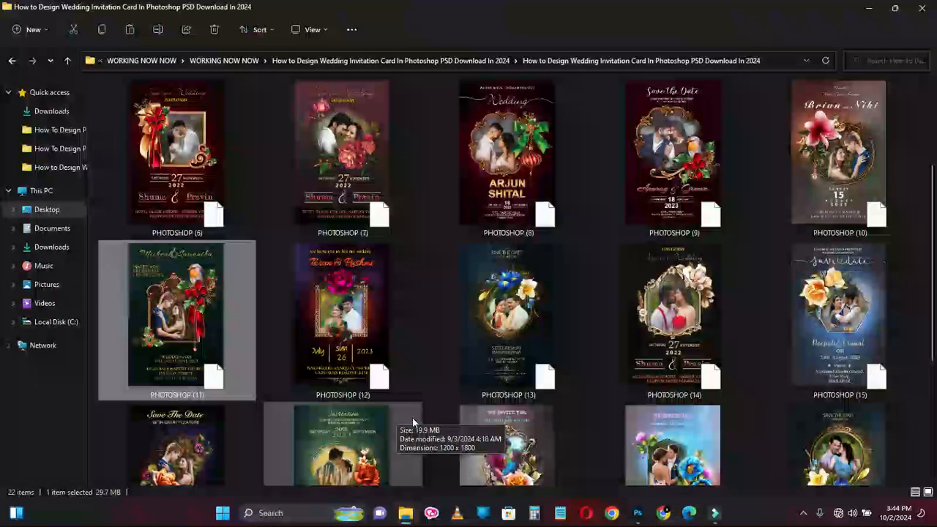
pyautogui.scroll(3)
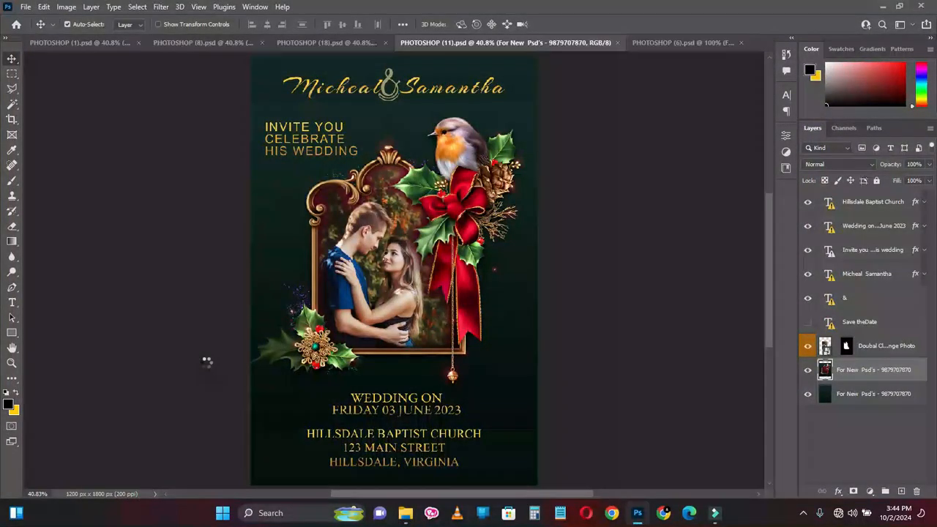
pyautogui.click(683, 42)
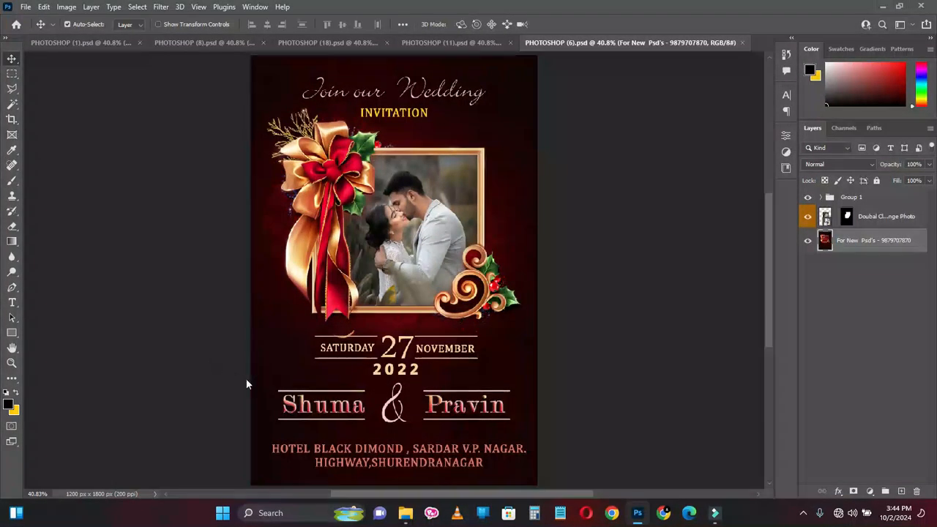
pyautogui.moveTo(405, 512)
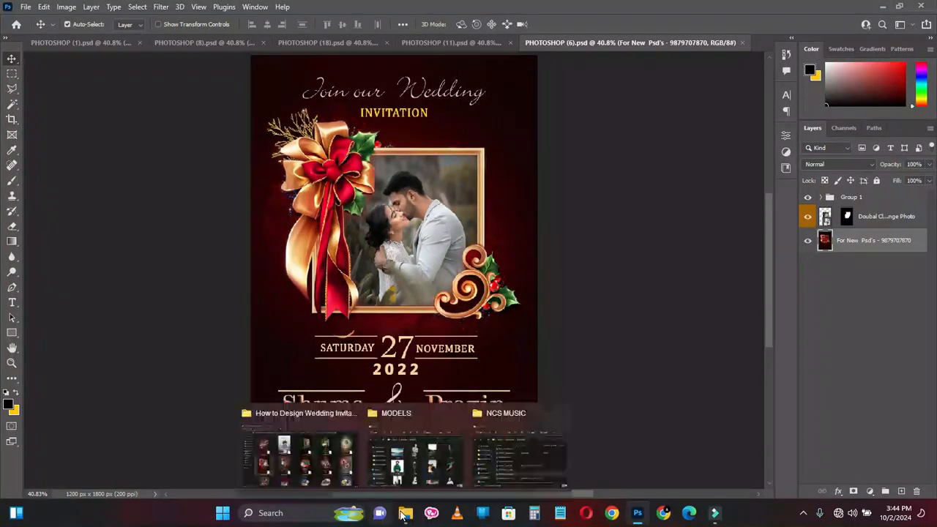
# Open the Sath Rahe template in Photoshop
pyautogui.click(300, 454)
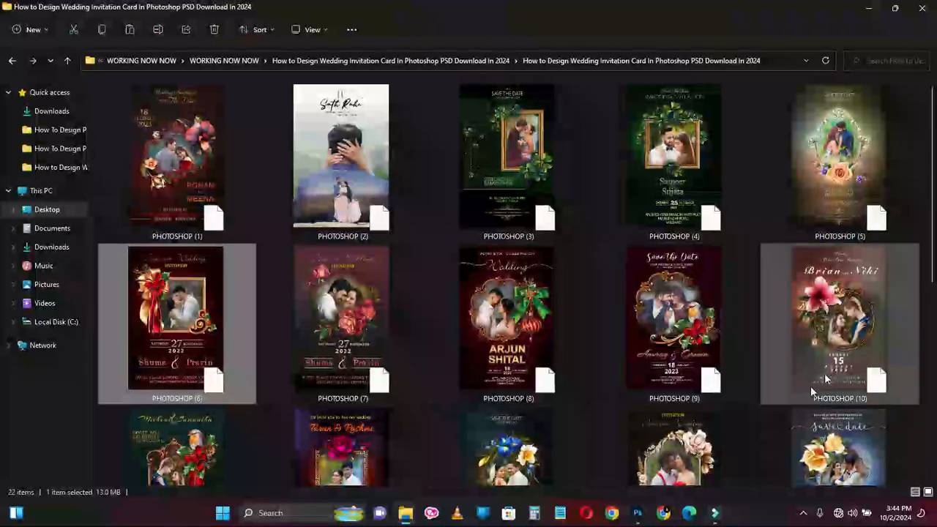
pyautogui.click(341, 155)
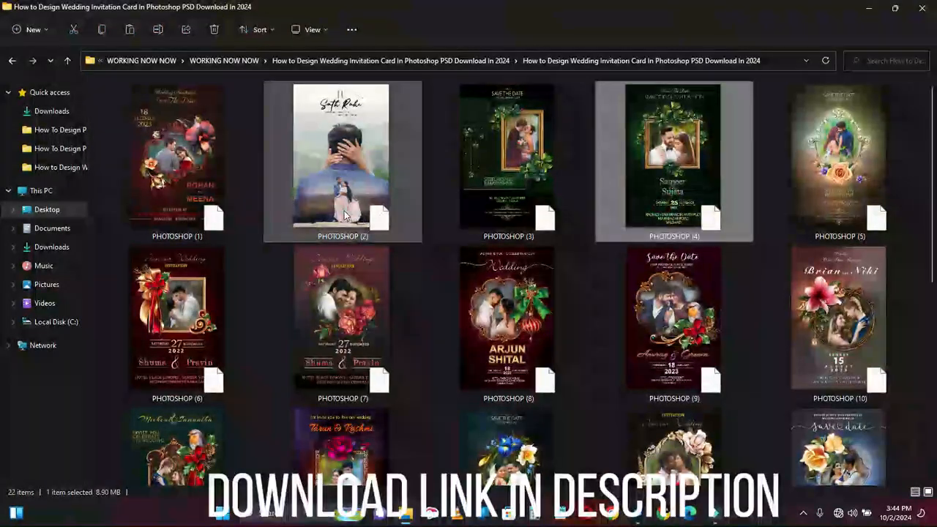
pyautogui.doubleClick(177, 319)
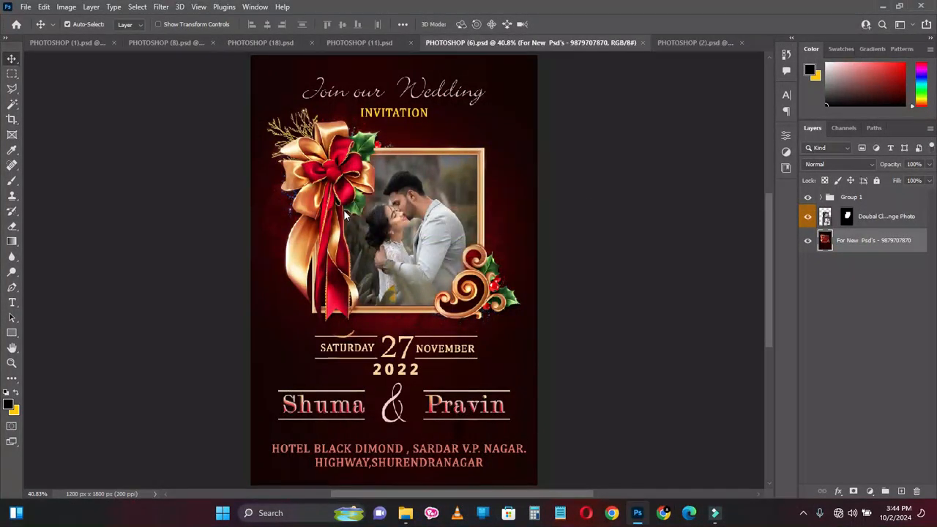
# Return to the templates folder and scroll through the 22 design thumbnails
pyautogui.click(695, 43)
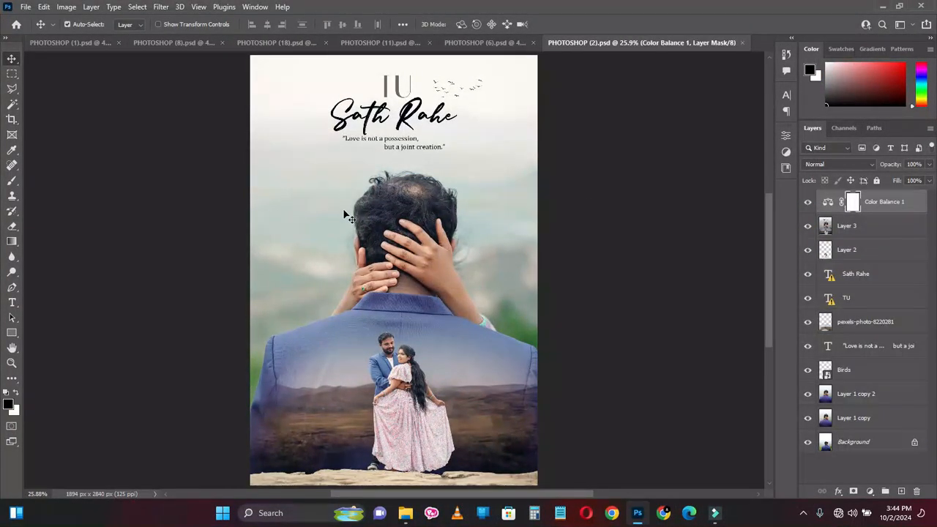
pyautogui.click(846, 225)
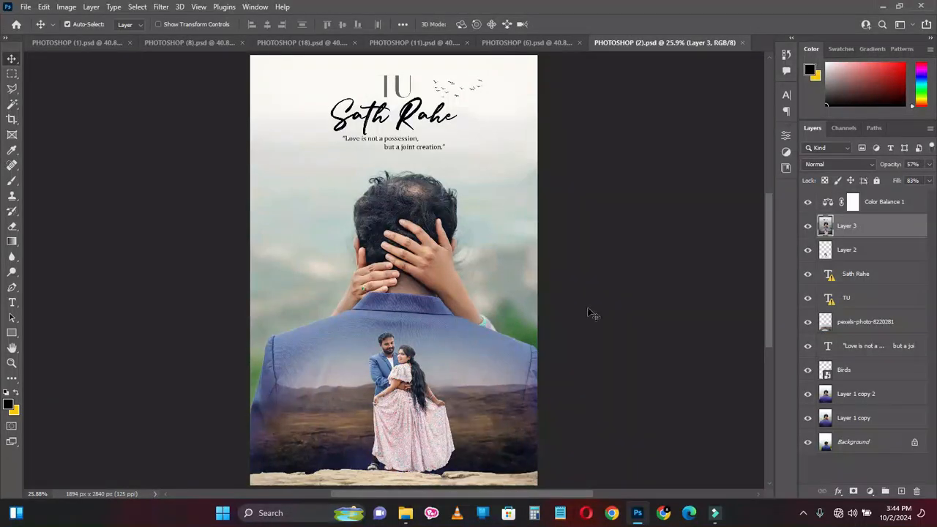
pyautogui.click(807, 235)
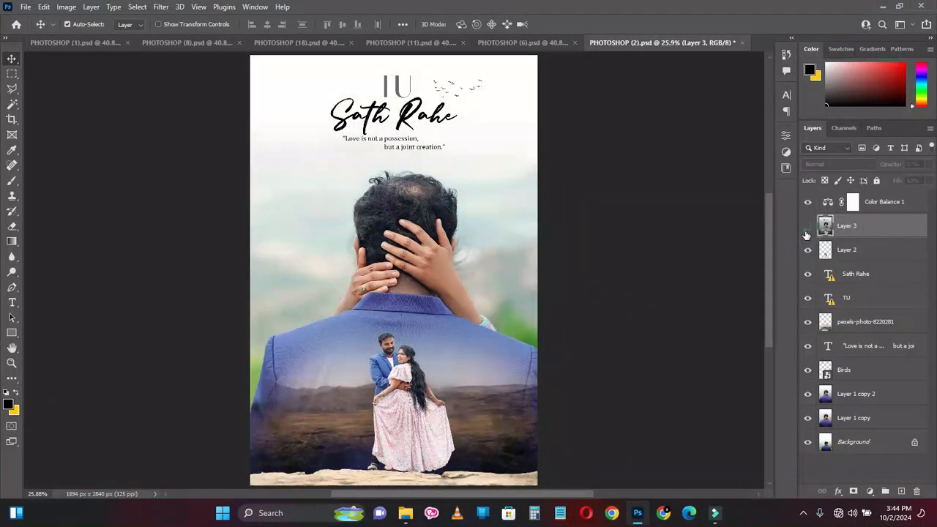
pyautogui.click(808, 235)
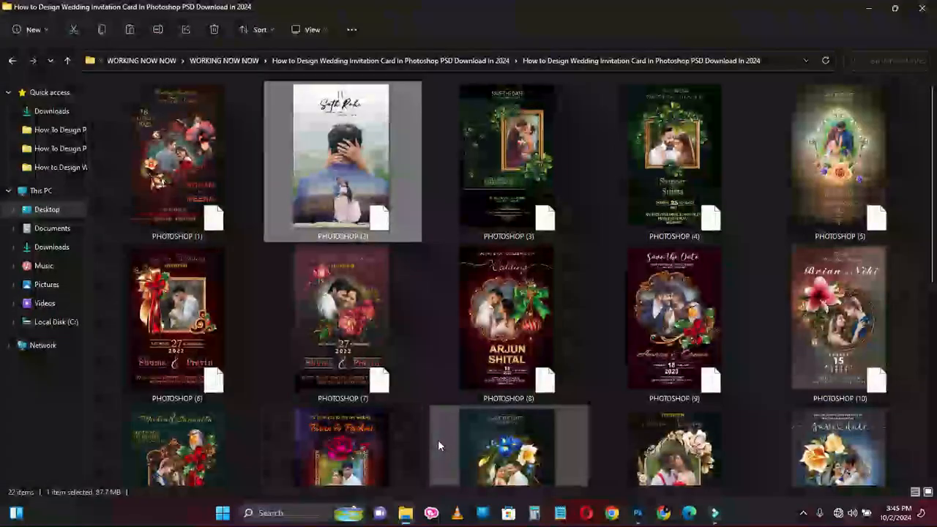
pyautogui.scroll(-3)
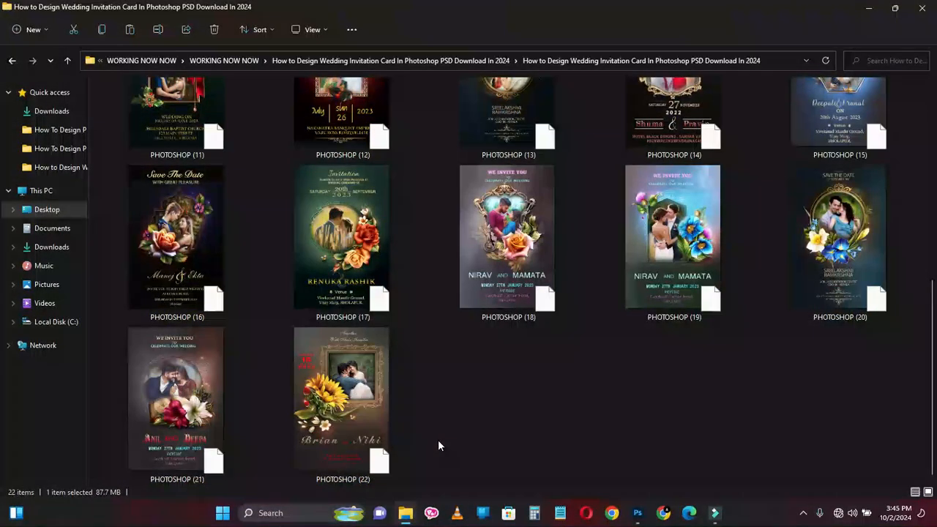
pyautogui.scroll(3)
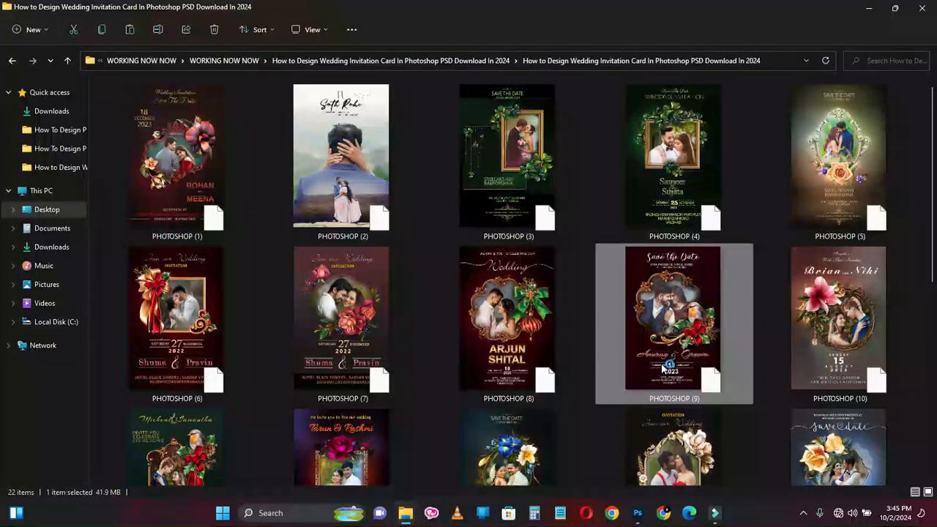
# Open the Save the Date template PHOTOSHOP (9).psd and fit it on screen
pyautogui.doubleClick(340, 154)
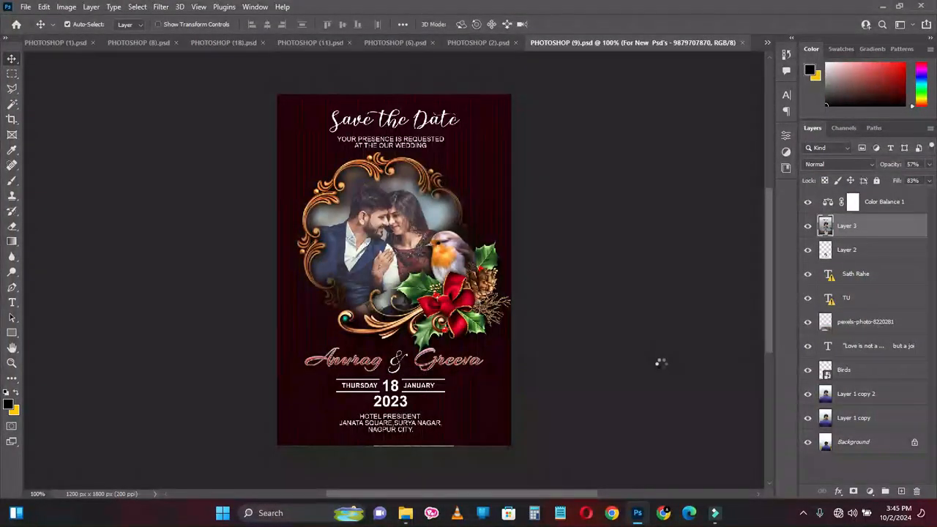
pyautogui.press('Ctrl+0')
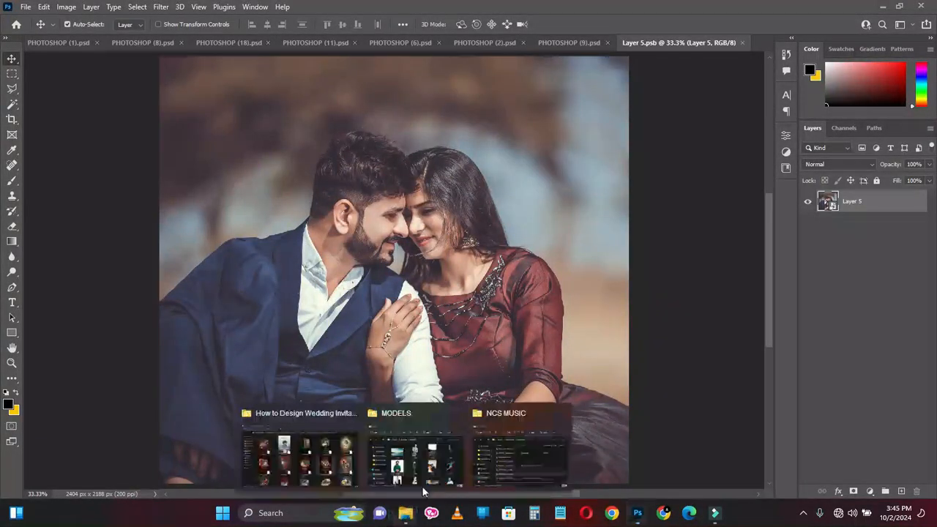
# Show the MODELS folder and scroll back to the sunflower-field couple photo at the top
pyautogui.click(415, 453)
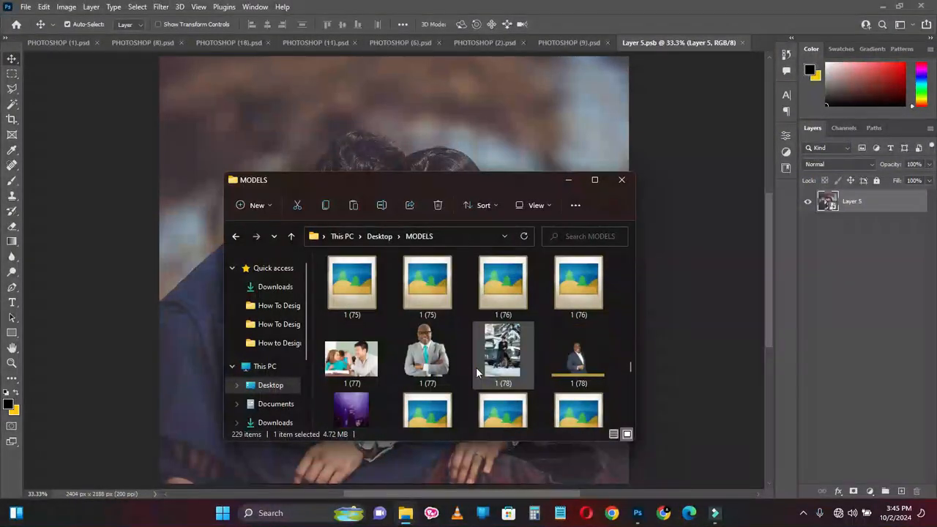
pyautogui.scroll(3)
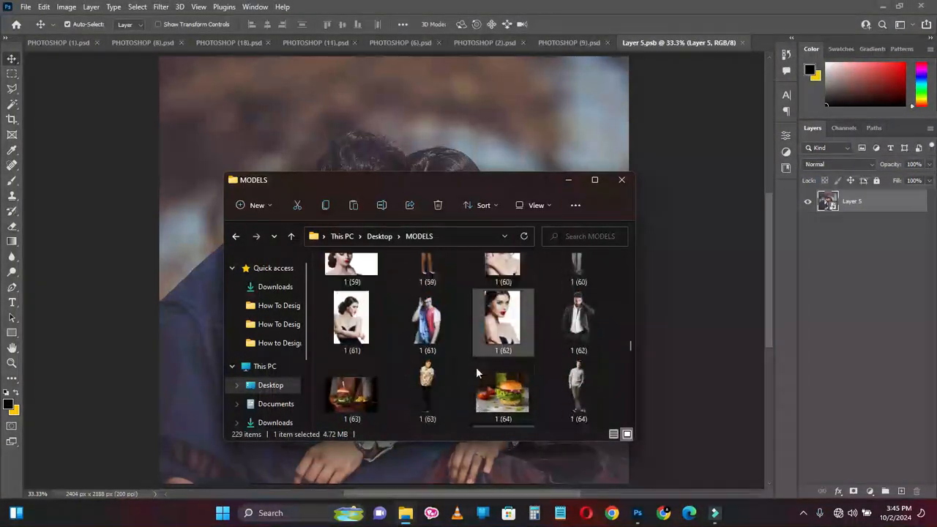
pyautogui.scroll(-3)
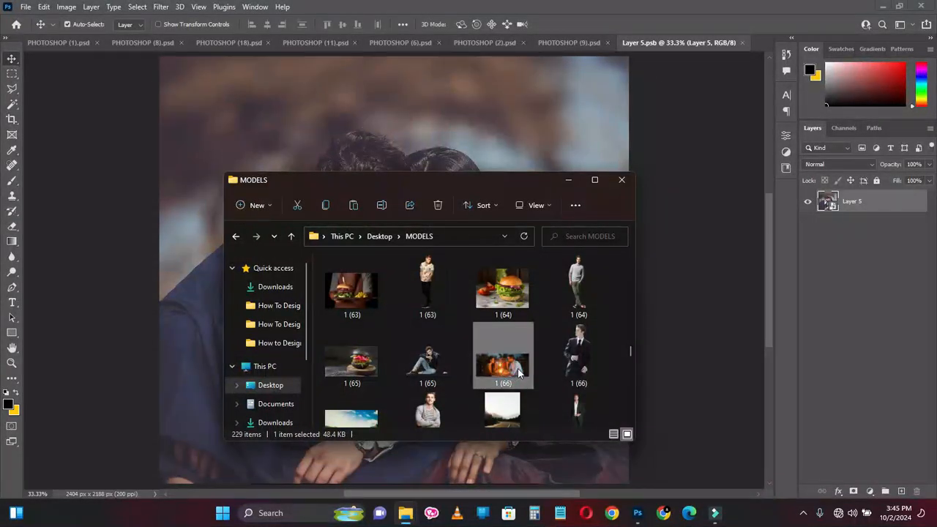
pyautogui.moveTo(503, 363)
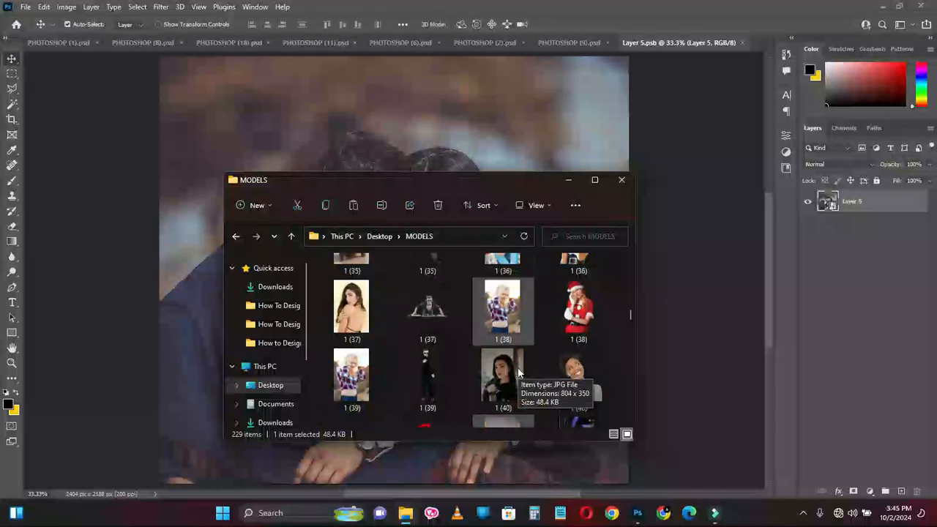
pyautogui.scroll(3)
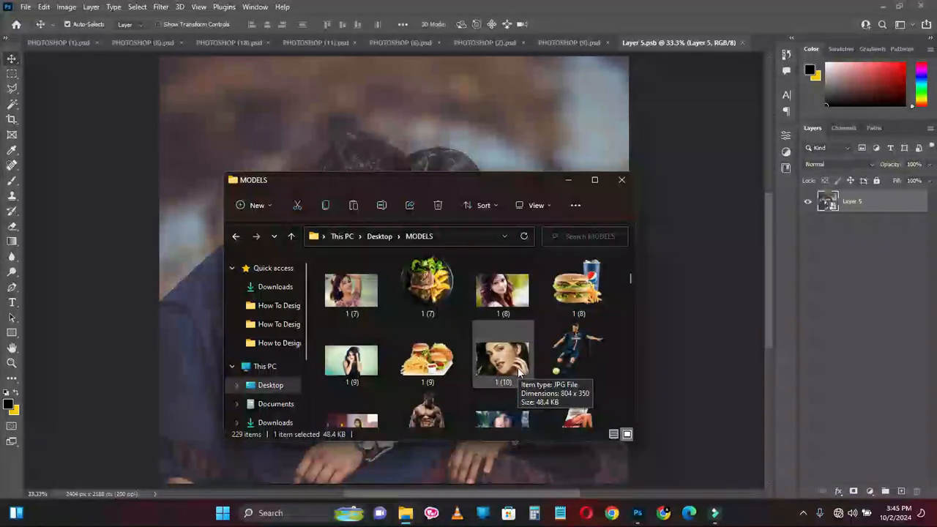
pyautogui.scroll(3)
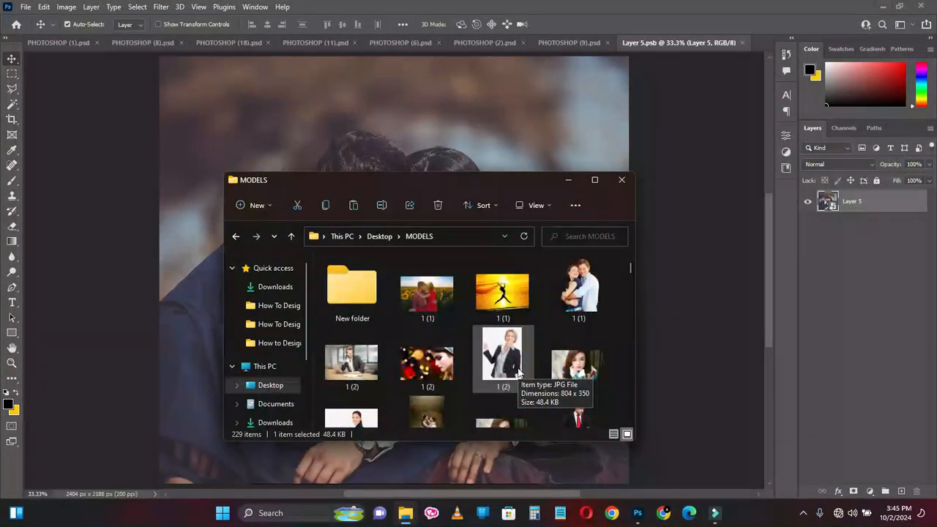
pyautogui.scroll(-3)
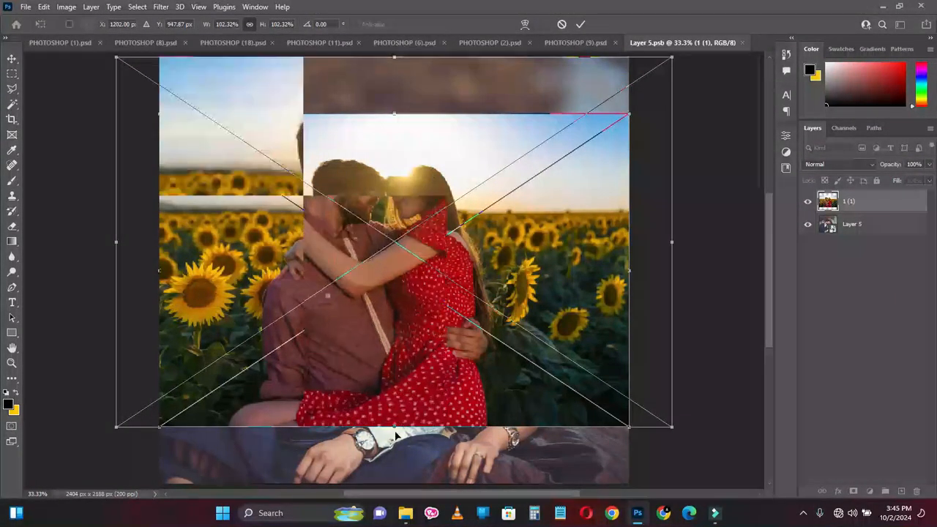
# Scale the placed sunflower-field photo 1 (1).jpg to cover the canvas and commit it
pyautogui.moveTo(396, 427); pyautogui.dragTo(395, 467)
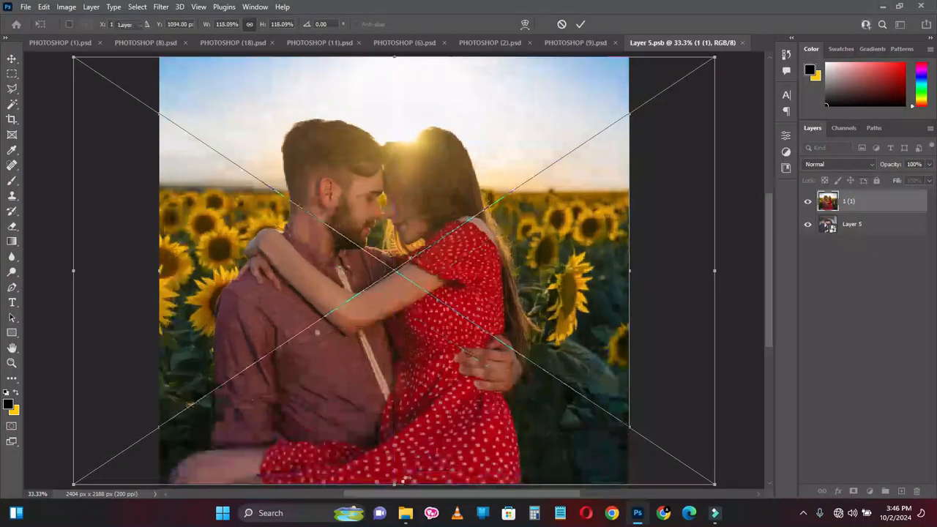
pyautogui.press('Return')
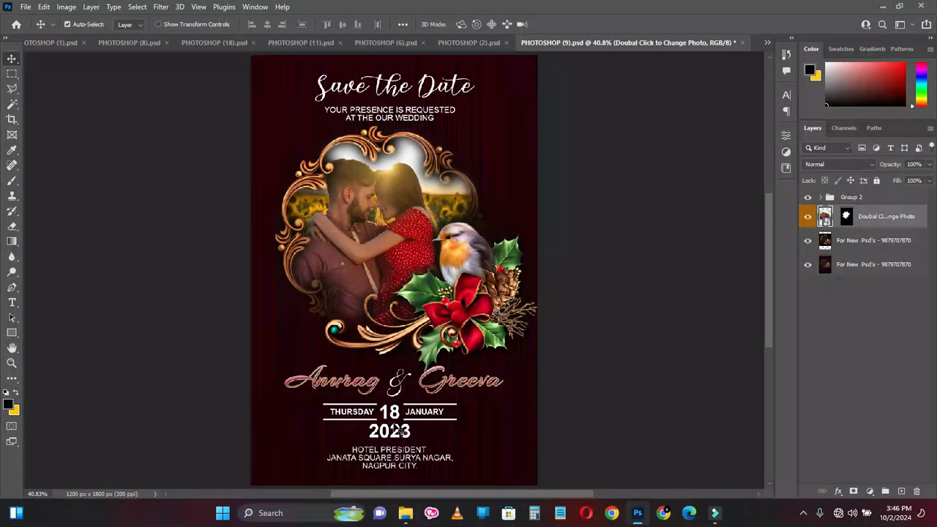
# Select the card's photo placeholder layer, then return to the templates folder in File Explorer
pyautogui.click(820, 197)
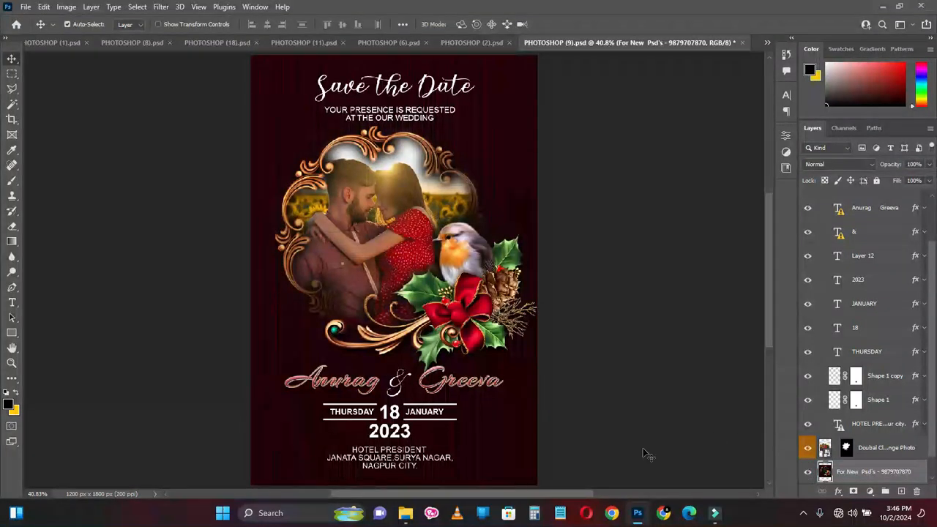
pyautogui.click(405, 512)
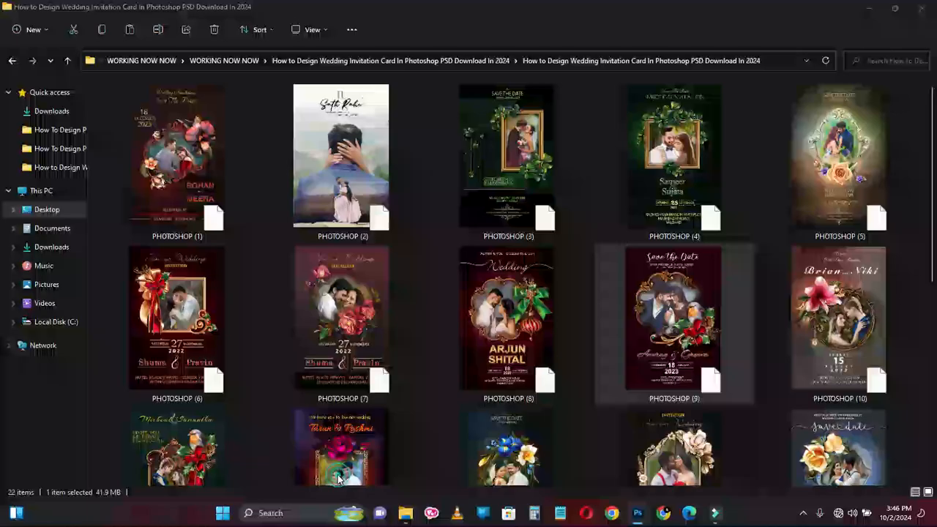